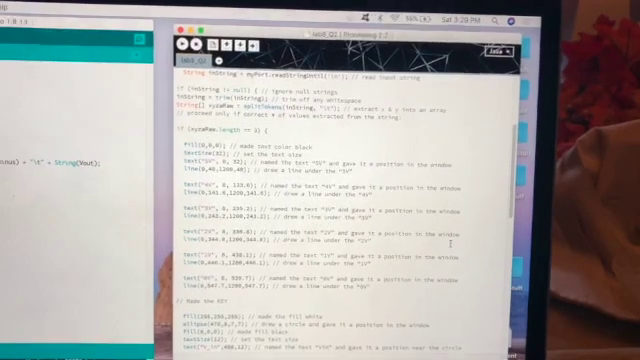
scroll("down", 3)
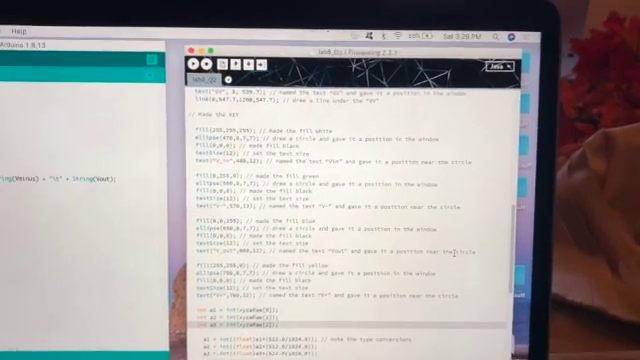
scroll("down", 3)
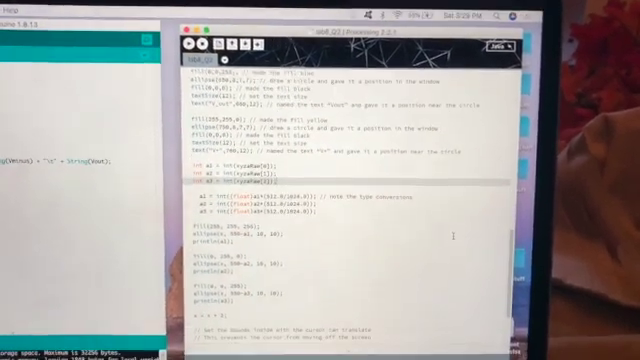
scroll("down", 3)
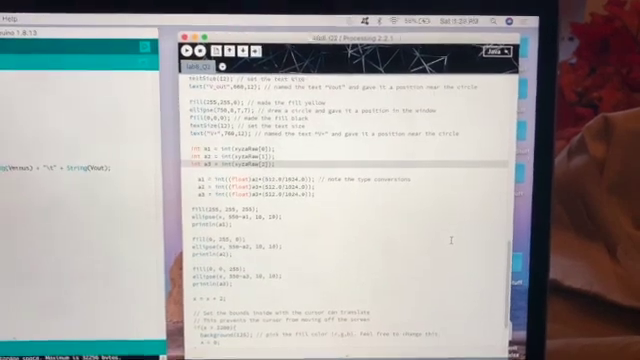
scroll("down", 3)
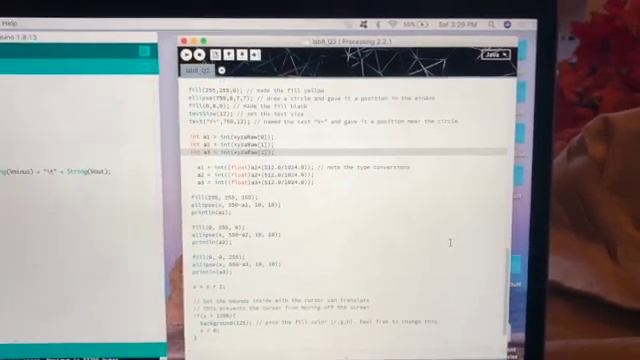